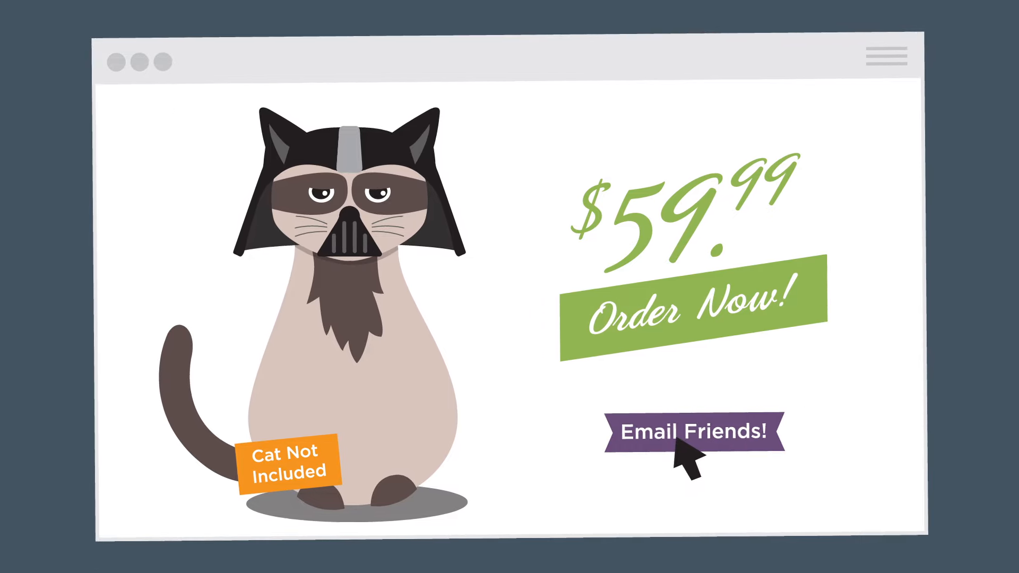
pyautogui.click(693, 430)
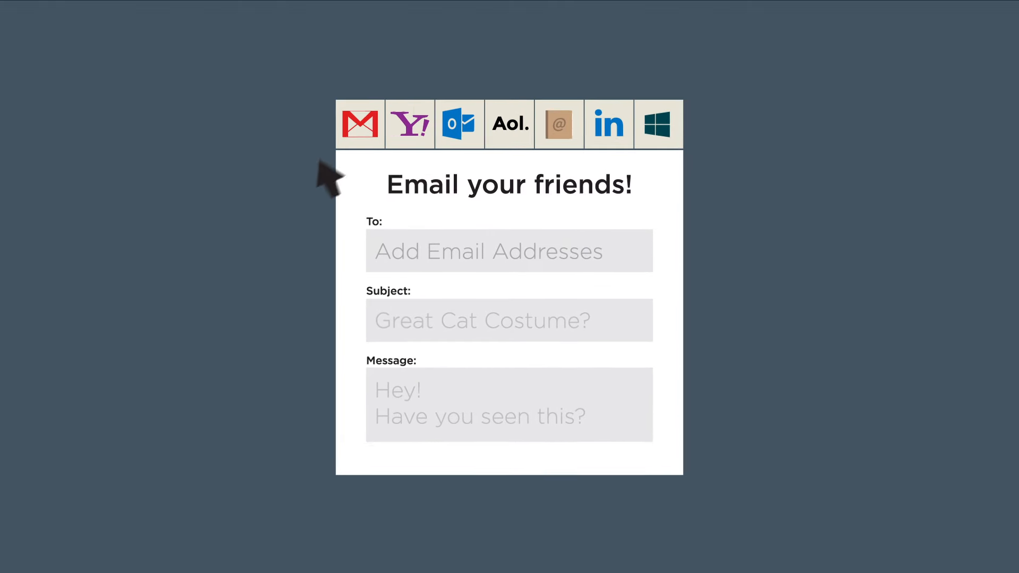
pyautogui.click(360, 123)
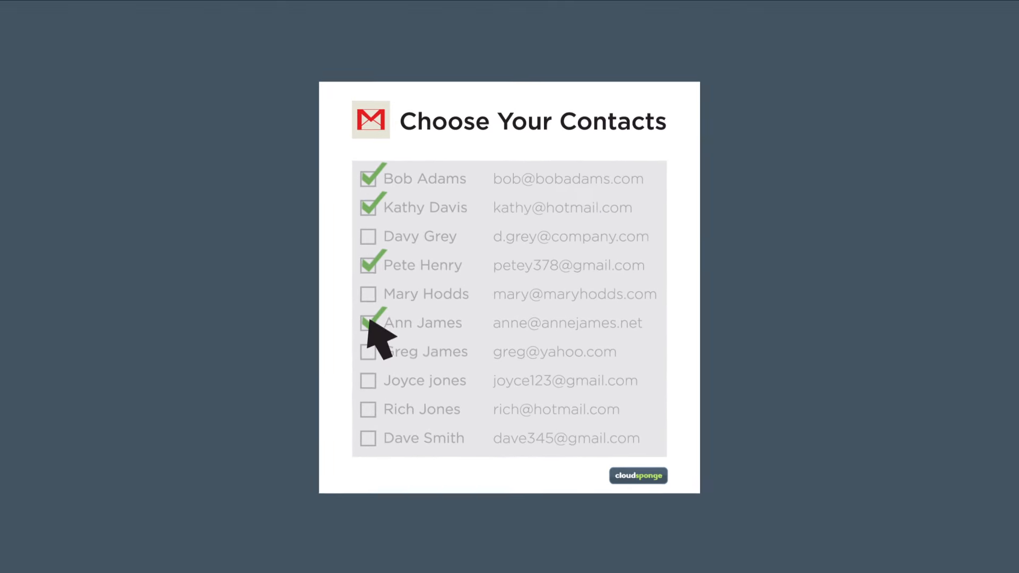
pyautogui.click(368, 323)
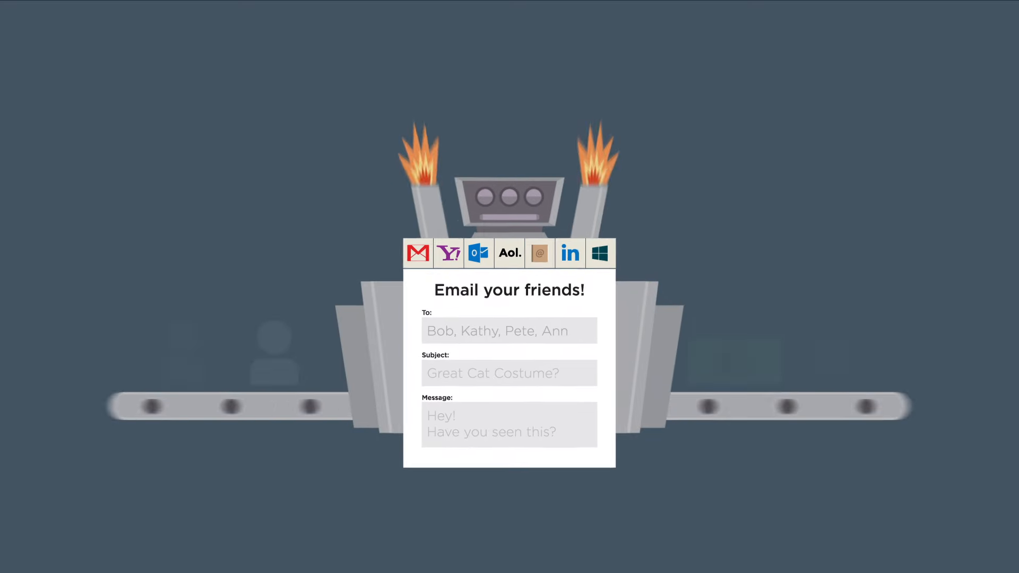